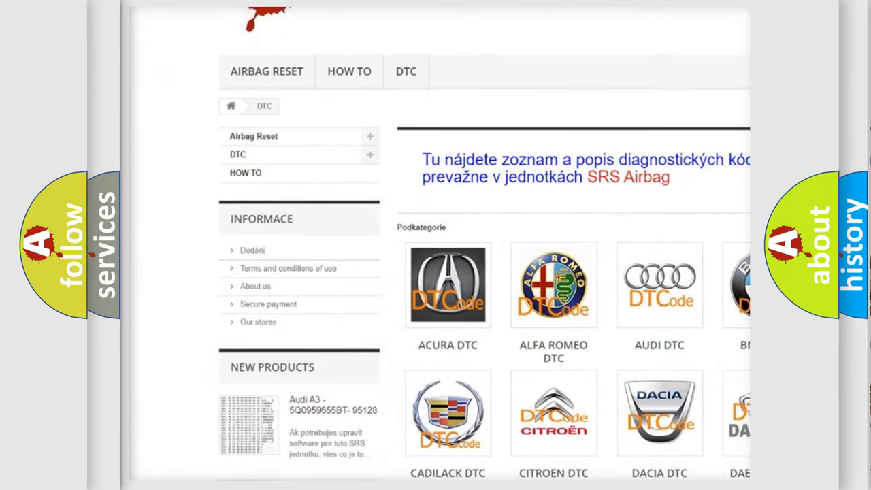
{"action": "scroll", "scroll_direction": "down", "scroll_amount": 3}
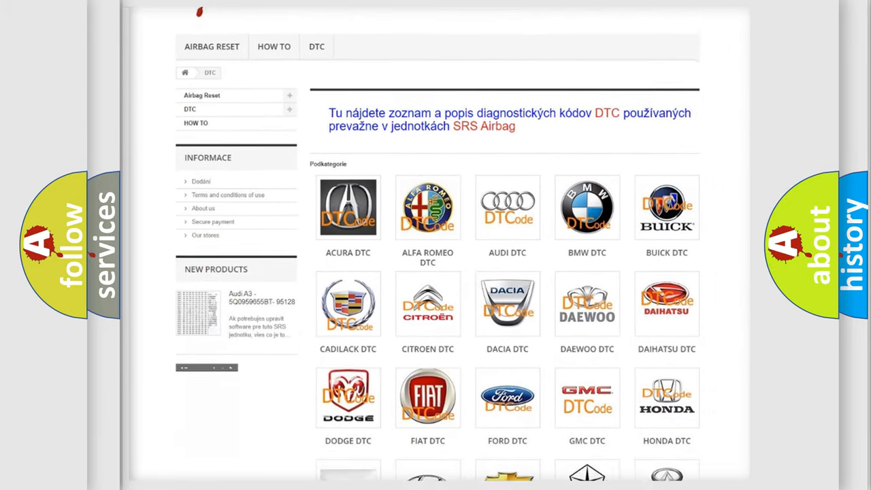
{"action": "scroll", "scroll_direction": "down", "scroll_amount": 3}
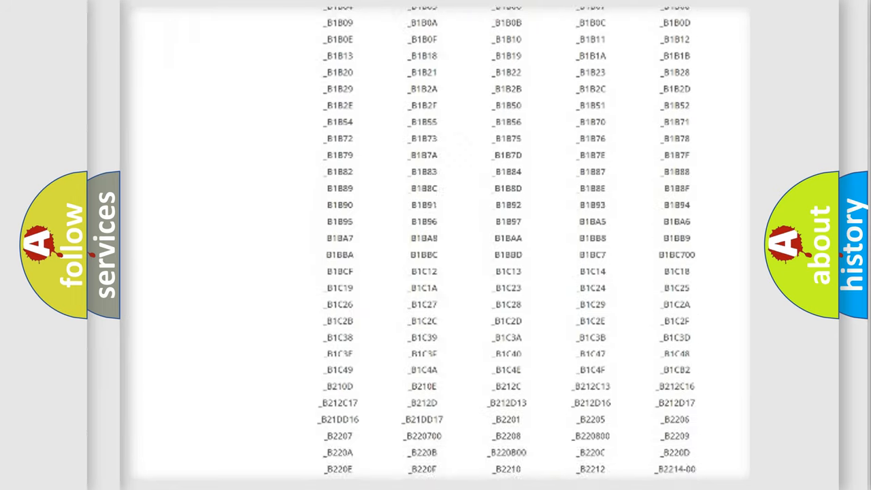
{"action": "scroll", "scroll_direction": "down", "scroll_amount": 3}
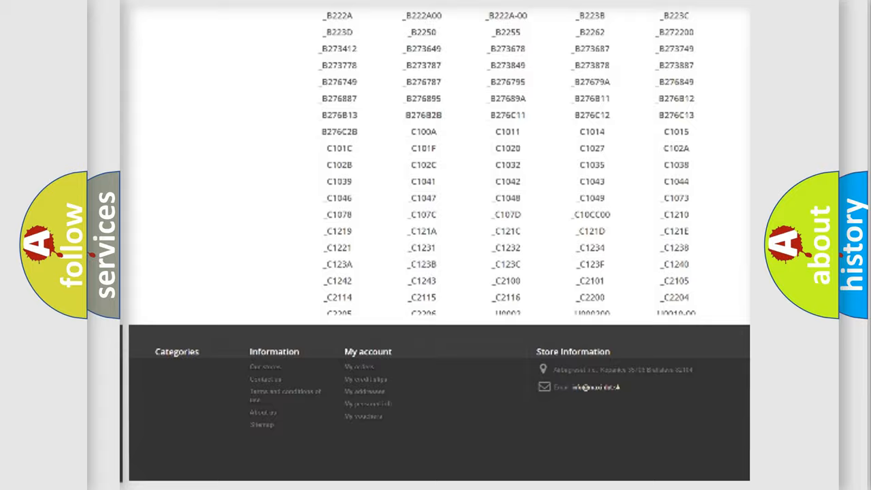